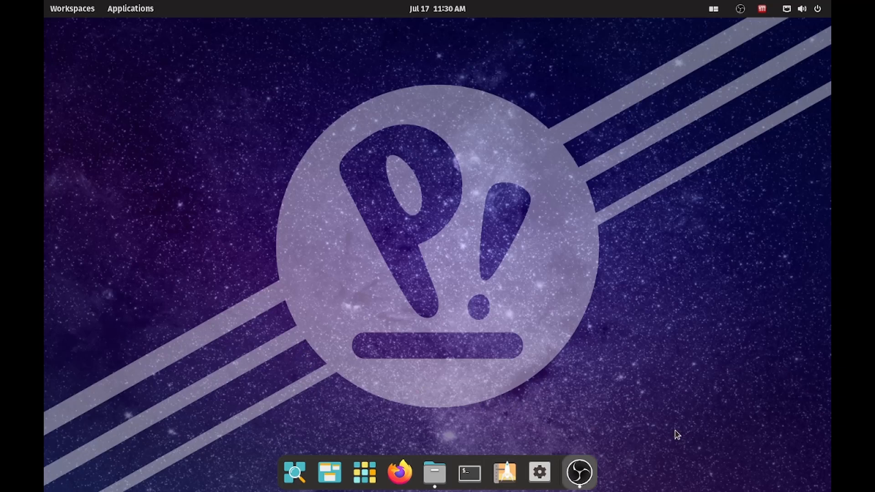
mouse_move(552, 484)
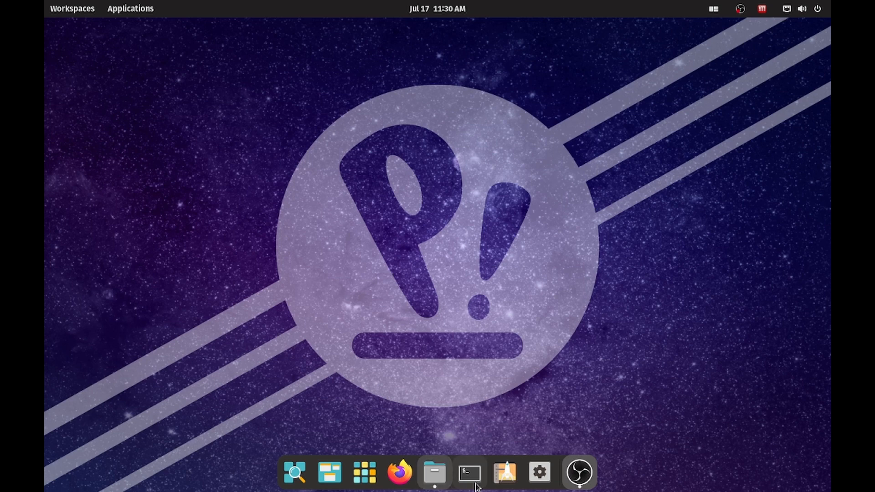
- Install servedir with 'go install github.com/jempe/servedir@latest'
left_click(469, 474)
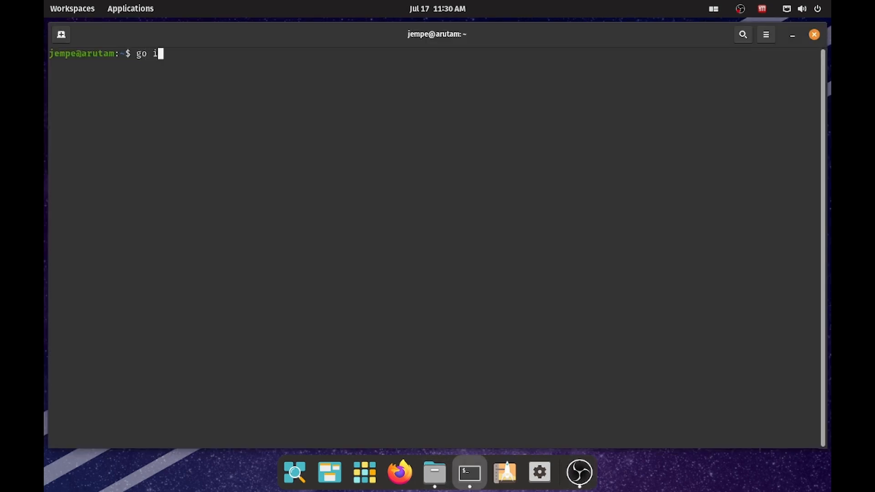
type("nstall github.com/jempe/servedior")
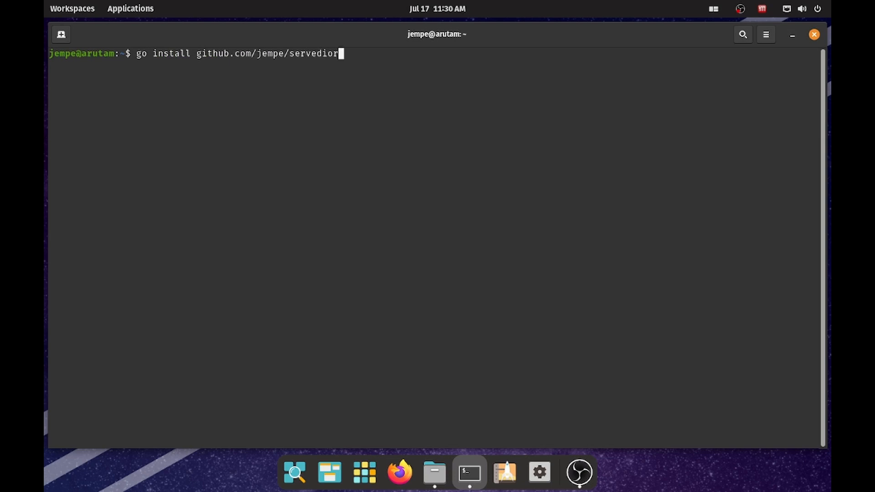
type("@latest")
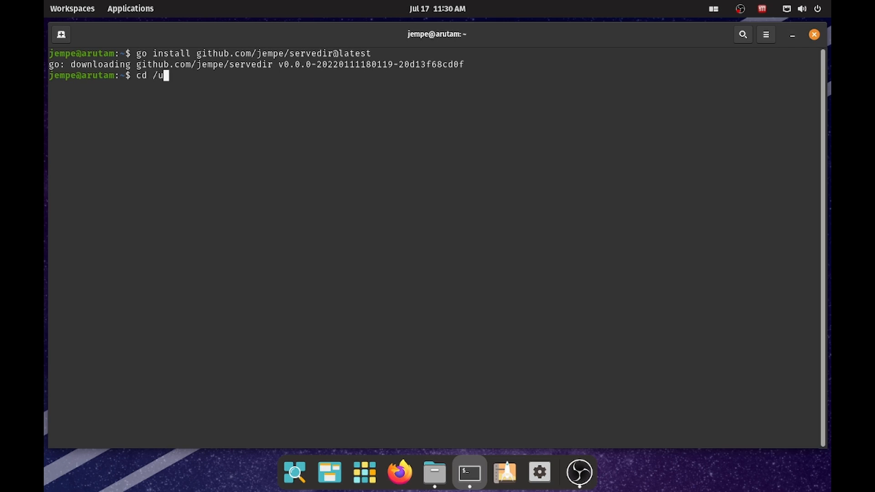
- Change into /usr/share/backgrounds and start servedir on port 3000
type("sr/share/backgrounds/")
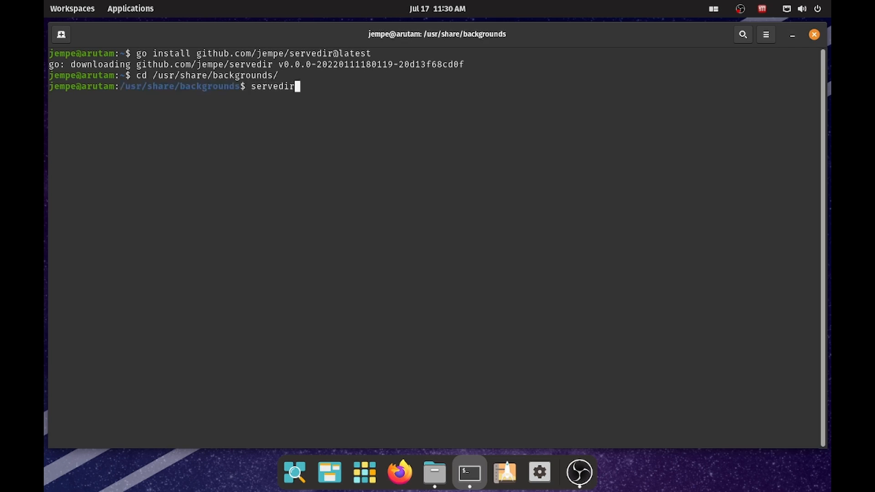
type("3000")
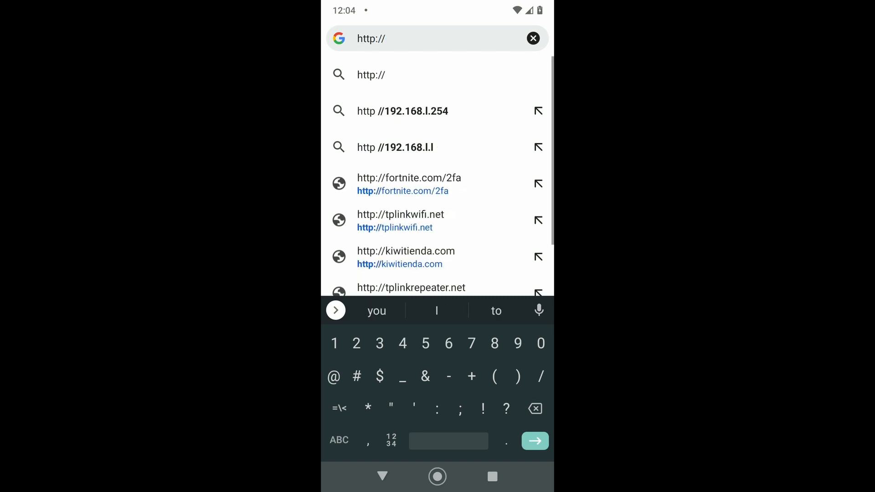
type("192.168.0.126:3000/pop")
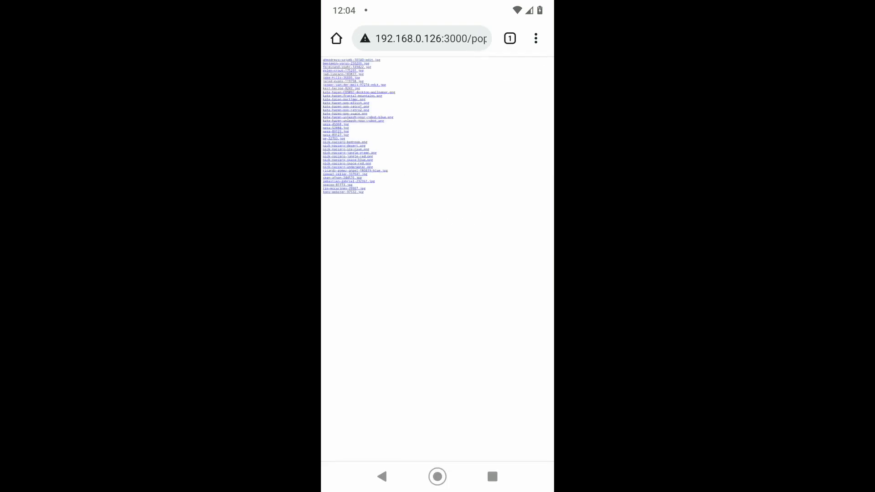
left_click(358, 118)
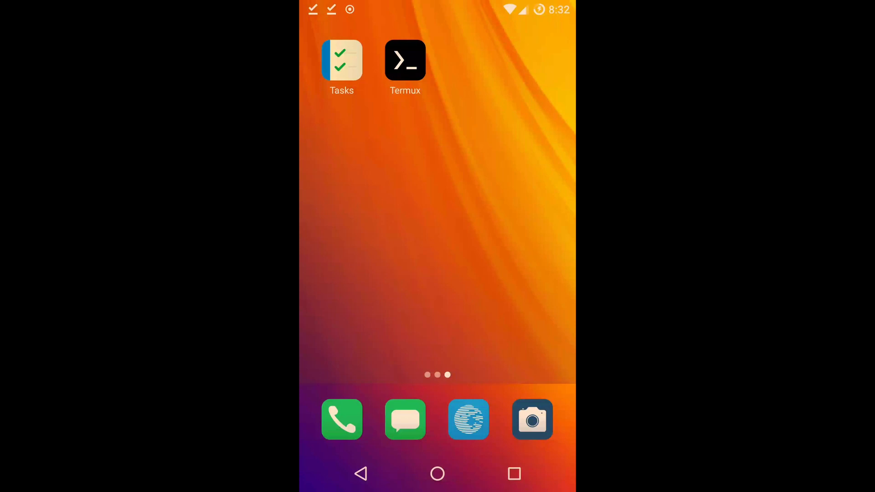
- Launch Termux and begin typing 'go install github.com/jempe...'
left_click(405, 60)
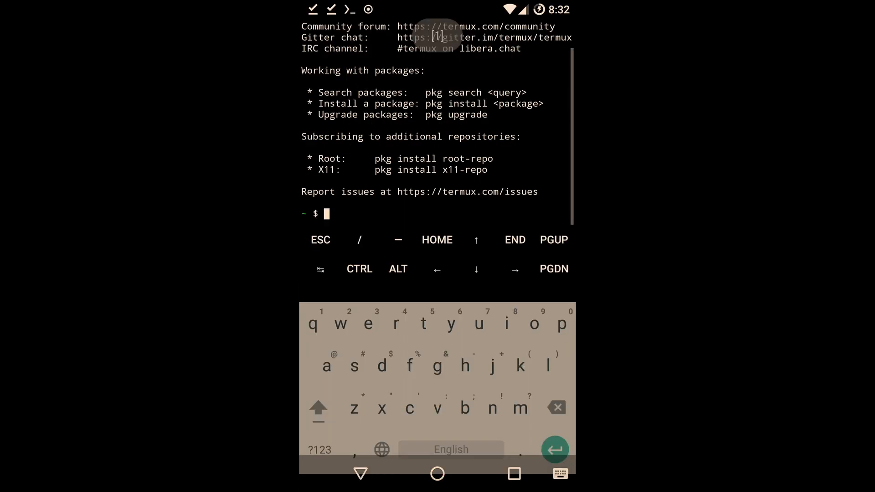
type("go install github.com")
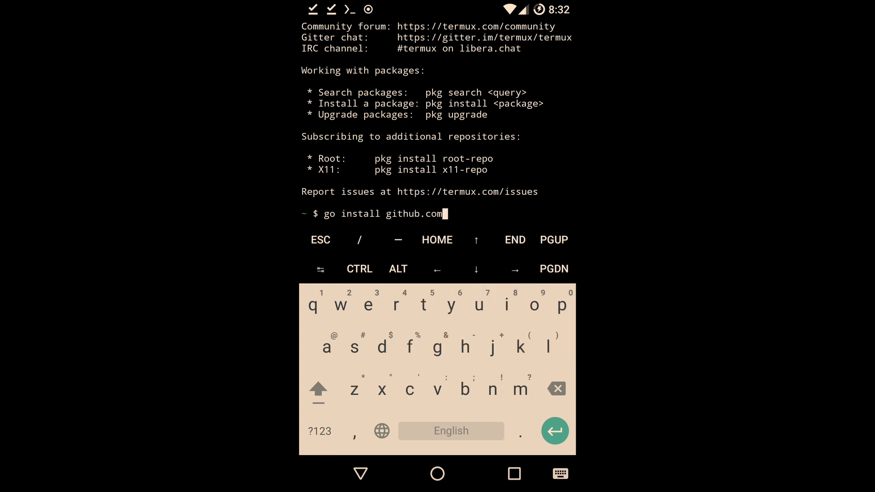
type("/jempe")
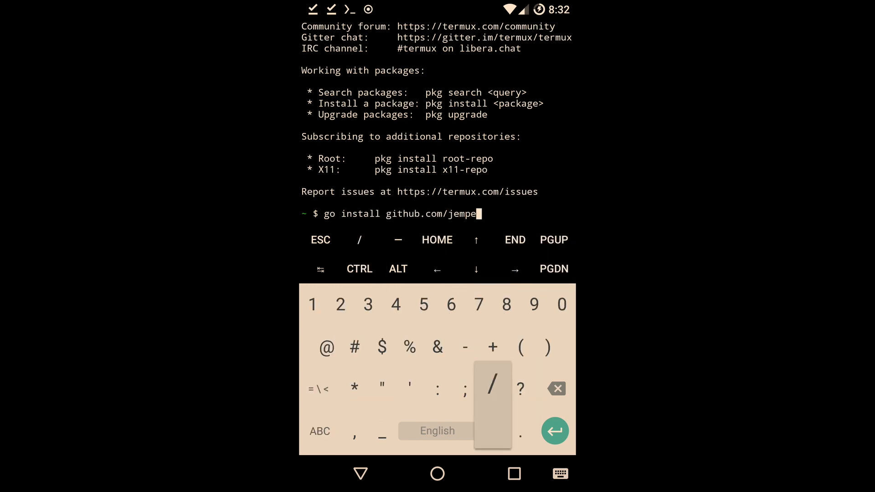